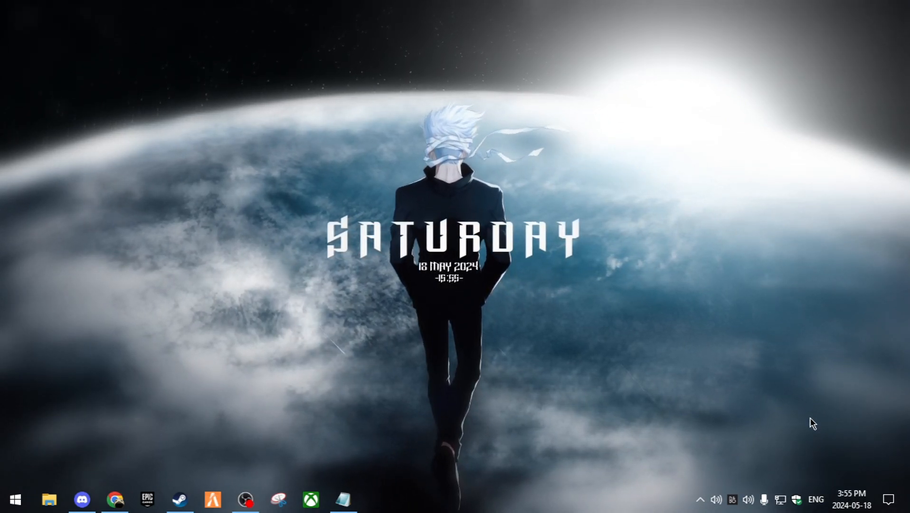
{"action": "mouse_move", "coordinate": [762, 383]}
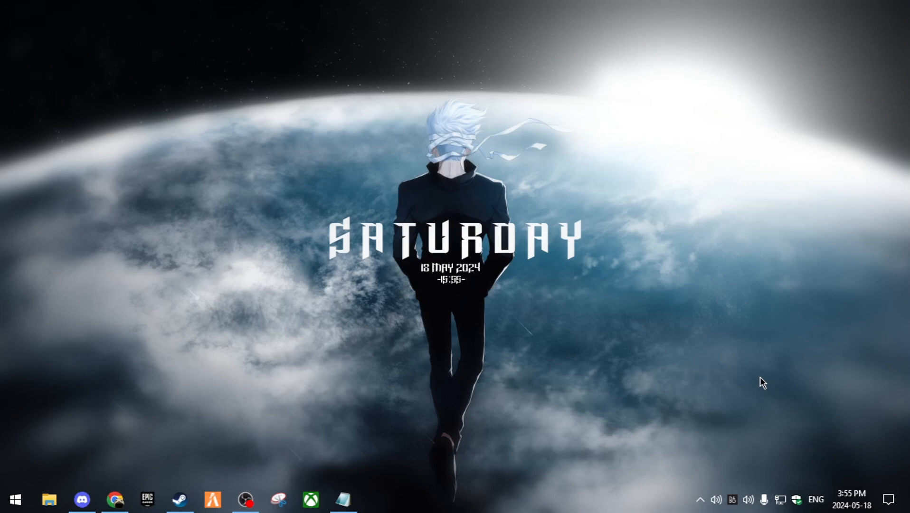
{"action": "mouse_move", "coordinate": [189, 401]}
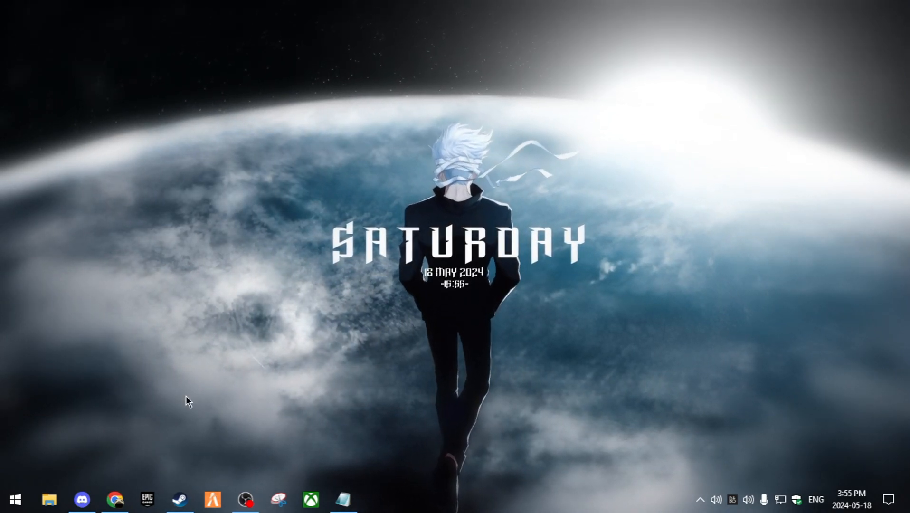
Step: Visit the pizzaboxer/bloxstrap GitHub repository and scroll to its Releases section
{"action": "left_click", "coordinate": [115, 499]}
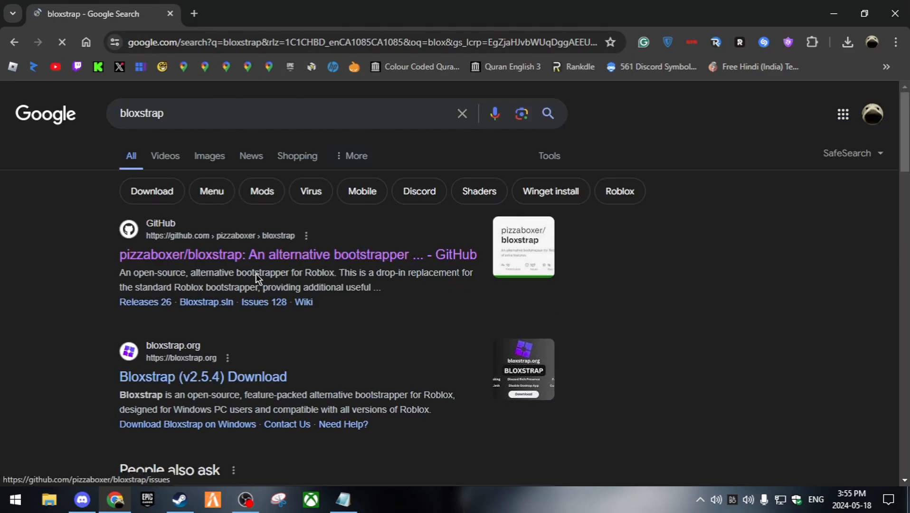
{"action": "left_click", "coordinate": [297, 255]}
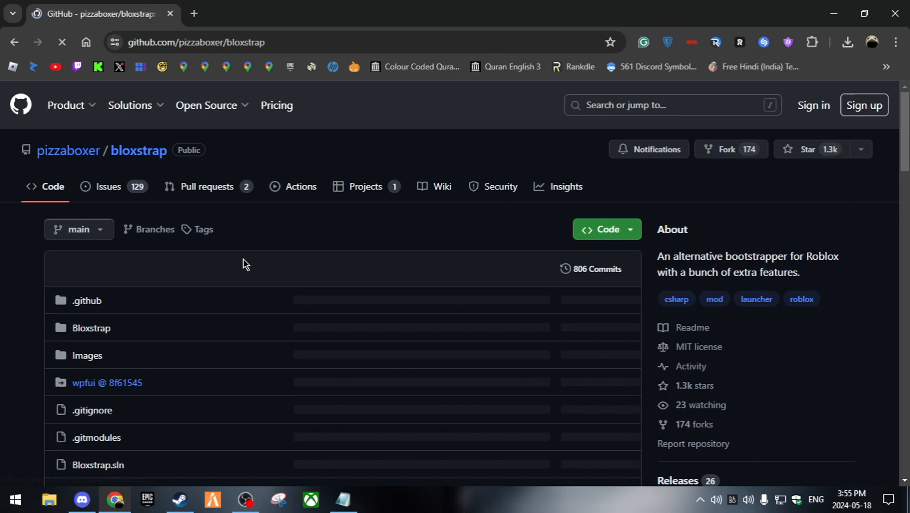
{"action": "scroll", "scroll_direction": "down", "scroll_amount": 3}
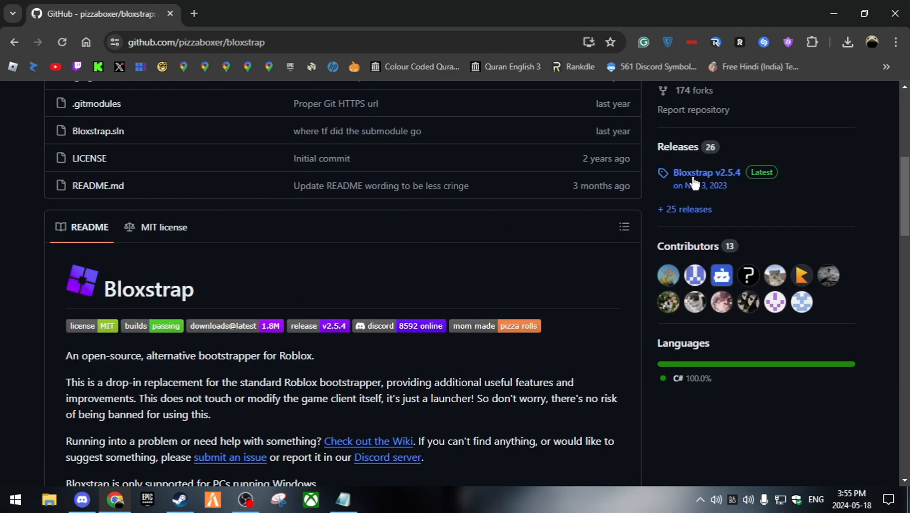
{"action": "mouse_move", "coordinate": [707, 172]}
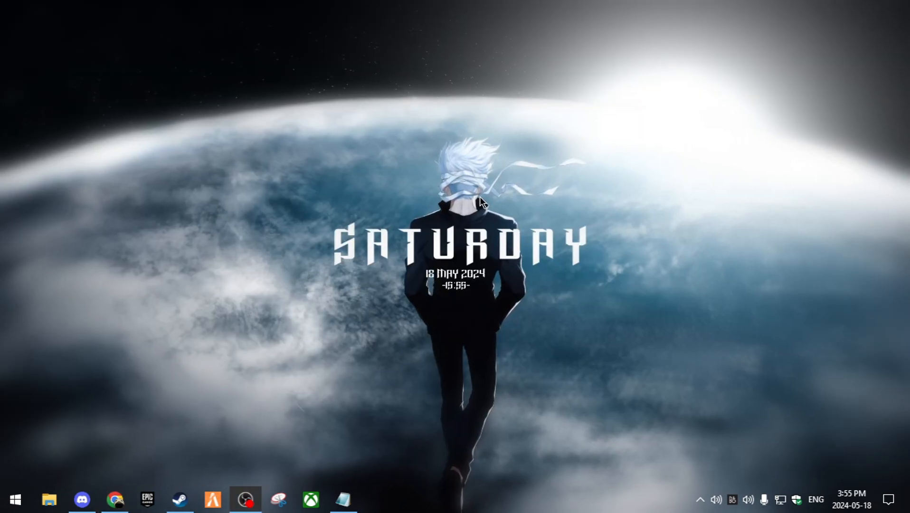
Step: Launch Bloxstrap Menu from the Start menu's app list
{"action": "left_click", "coordinate": [14, 499]}
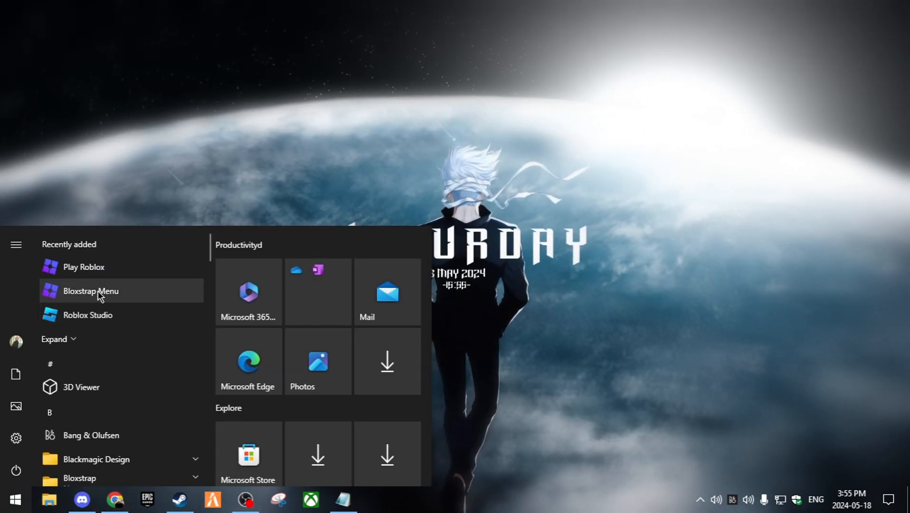
{"action": "left_click", "coordinate": [90, 290]}
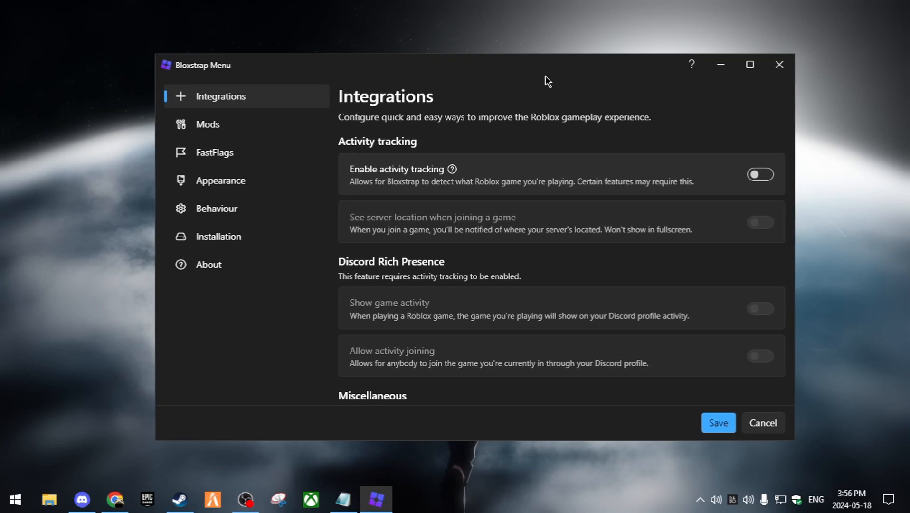
Step: Review the Integrations options and enable activity tracking
{"action": "scroll", "scroll_direction": "down", "scroll_amount": 3}
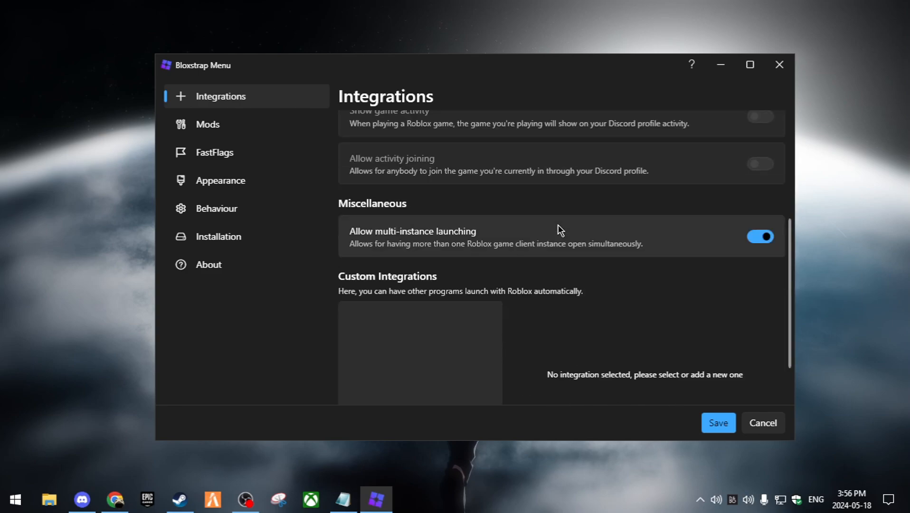
{"action": "scroll", "scroll_direction": "down", "scroll_amount": 3}
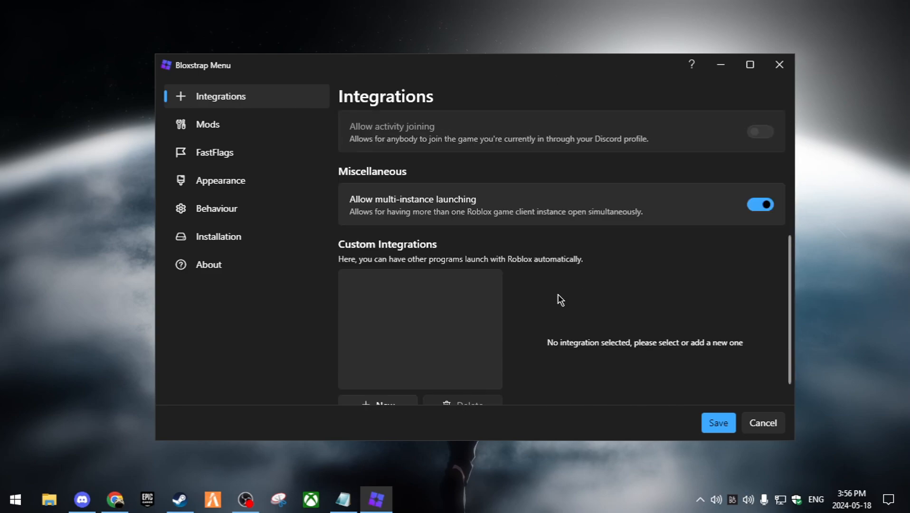
{"action": "scroll", "scroll_direction": "up", "scroll_amount": 3}
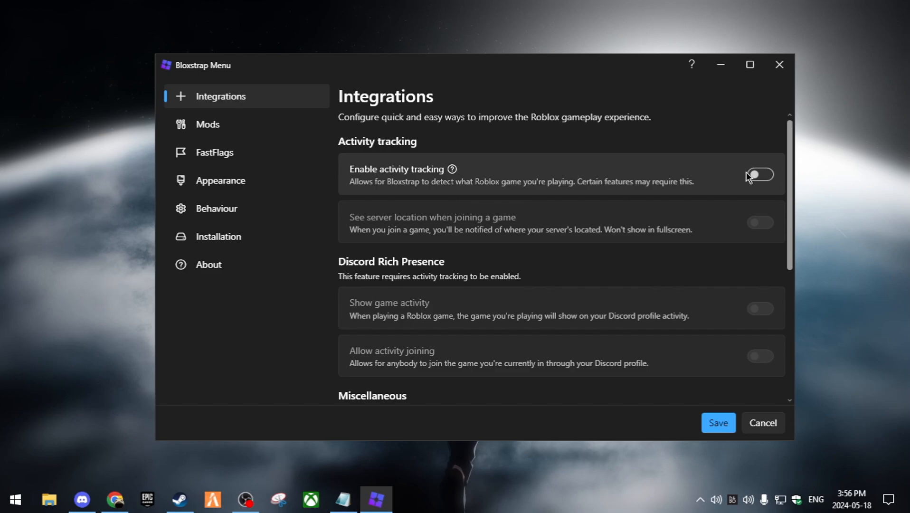
{"action": "mouse_move", "coordinate": [425, 192]}
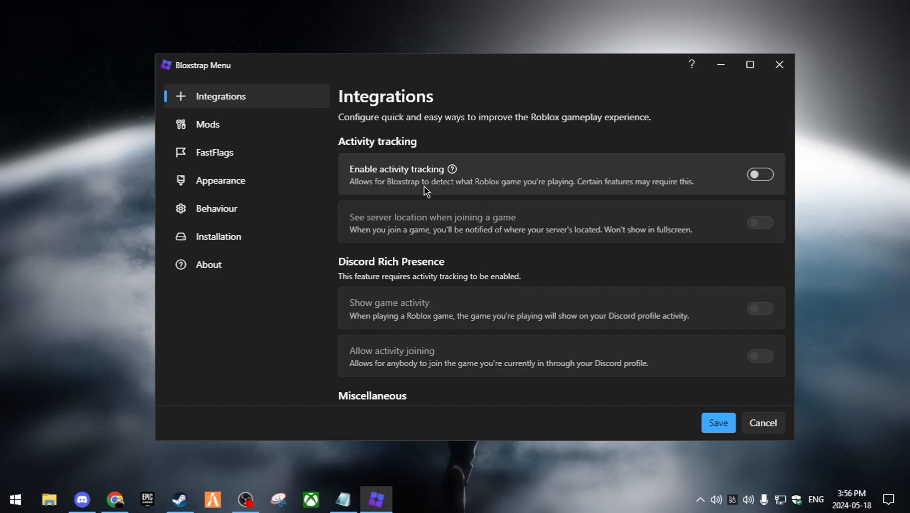
{"action": "left_click", "coordinate": [760, 175]}
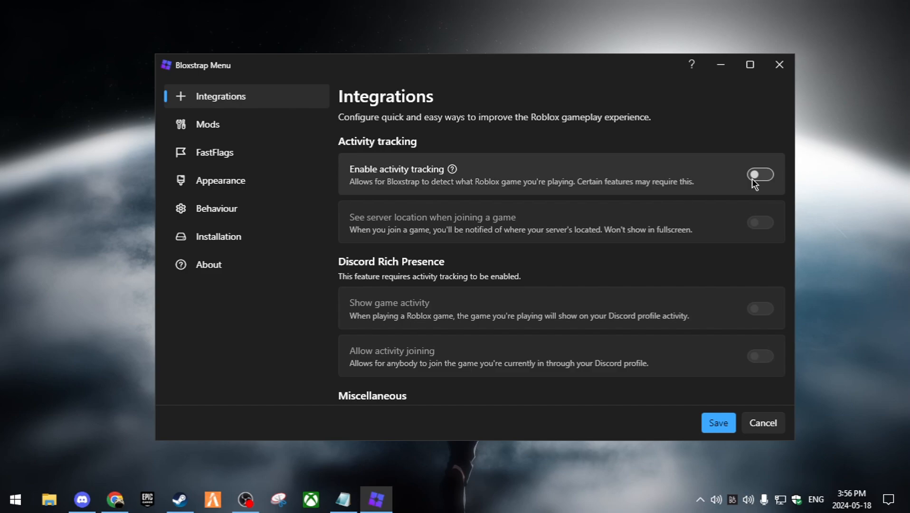
{"action": "mouse_move", "coordinate": [691, 179]}
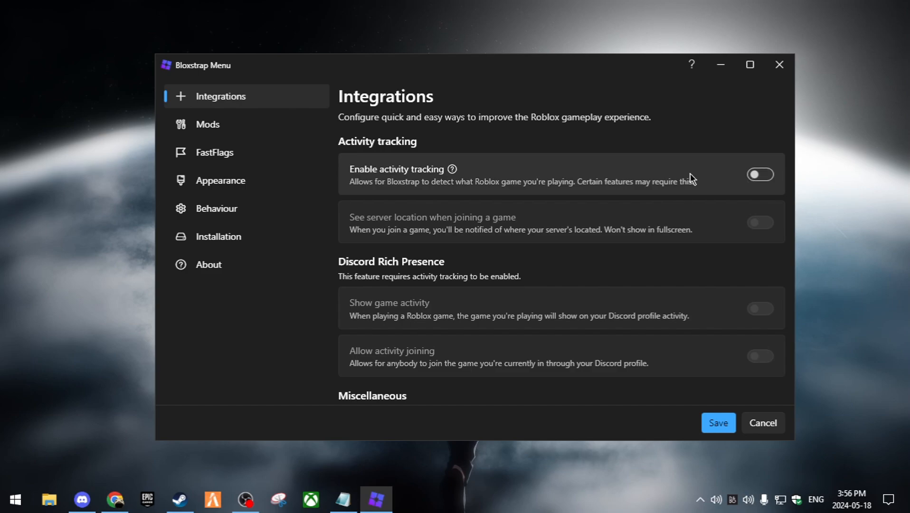
{"action": "left_click", "coordinate": [761, 174]}
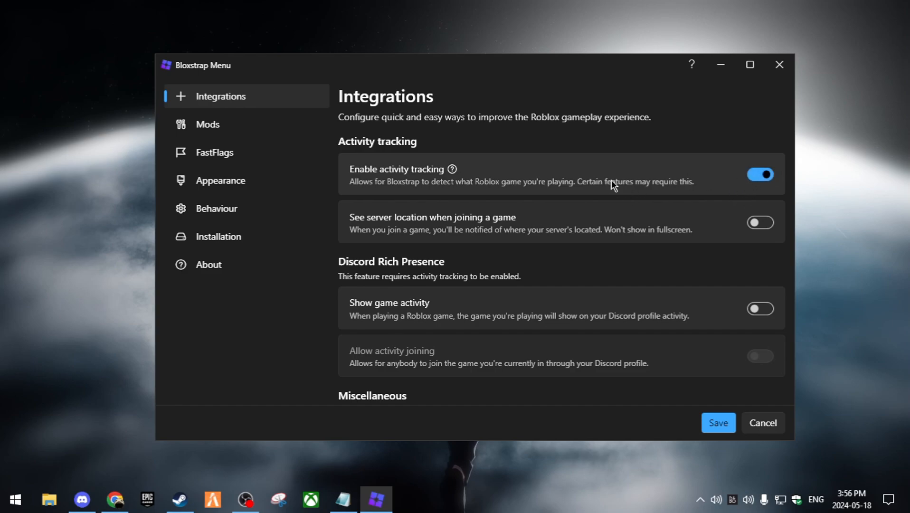
{"action": "mouse_move", "coordinate": [225, 133]}
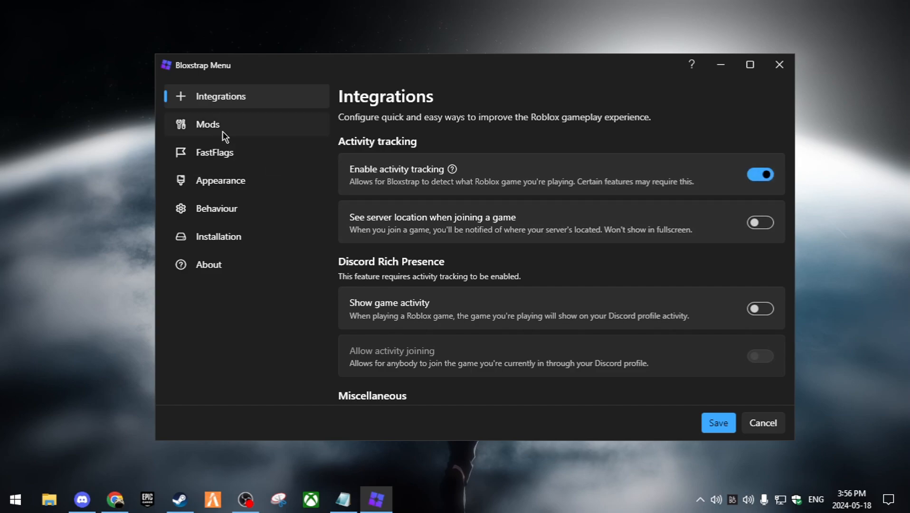
Step: Show the Mods page and scroll through its desktop-app, fullscreen and emoji options
{"action": "left_click", "coordinate": [208, 124]}
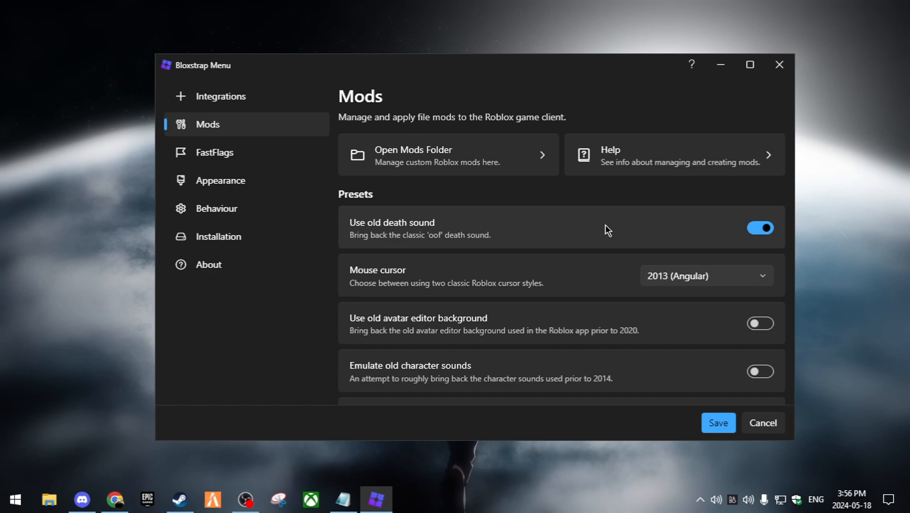
{"action": "mouse_move", "coordinate": [687, 195]}
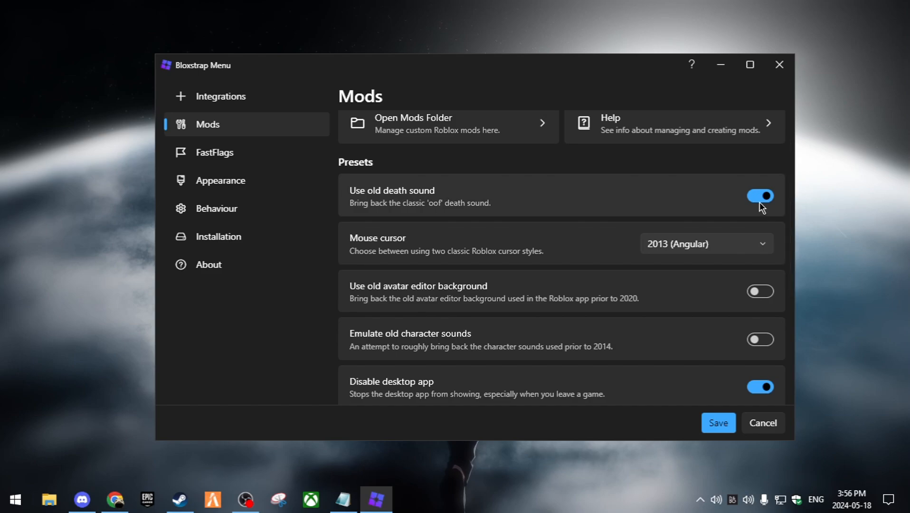
{"action": "scroll", "scroll_direction": "down", "scroll_amount": 3}
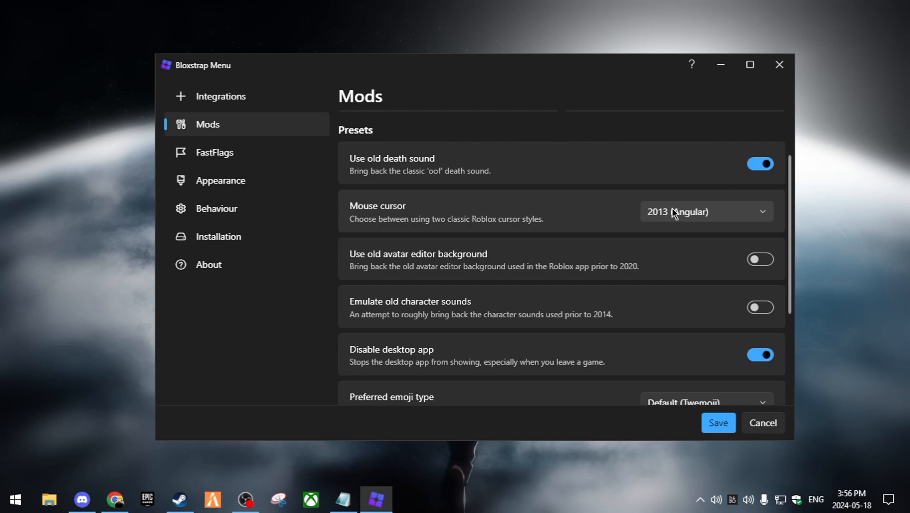
{"action": "mouse_move", "coordinate": [738, 218]}
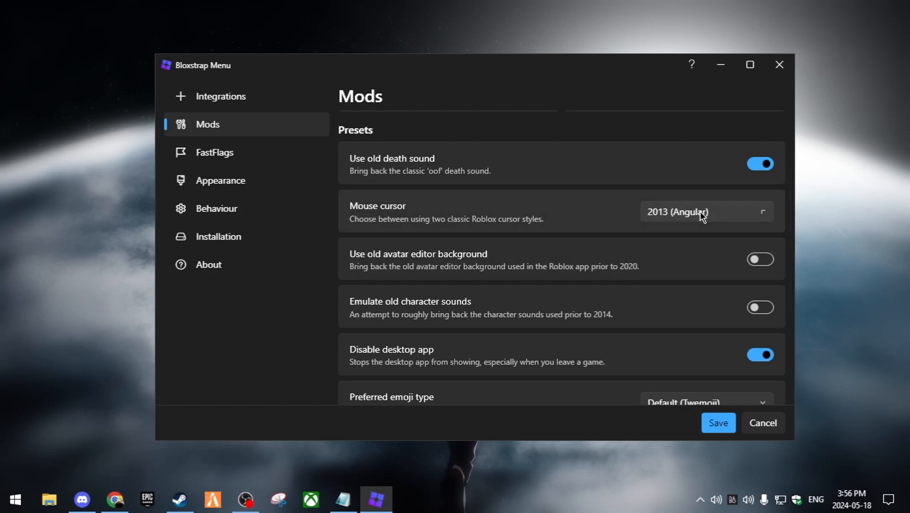
{"action": "mouse_move", "coordinate": [608, 221]}
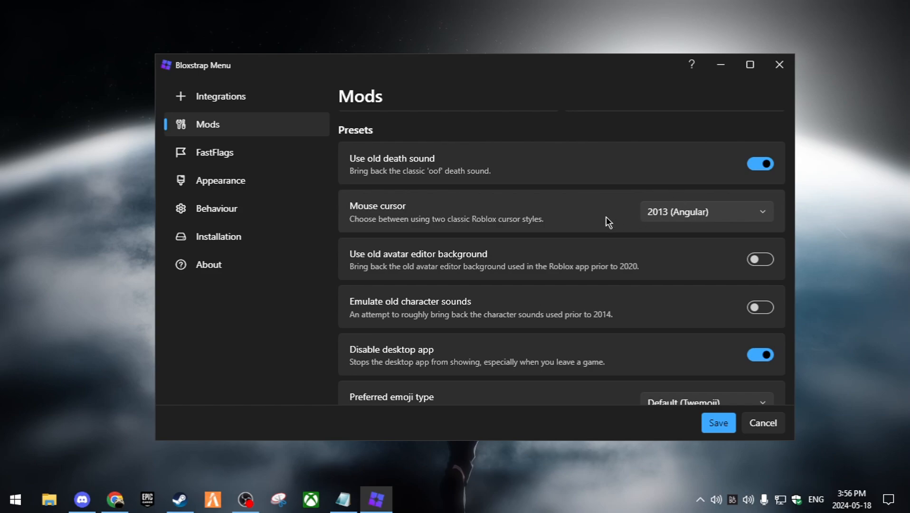
{"action": "scroll", "scroll_direction": "down", "scroll_amount": 3}
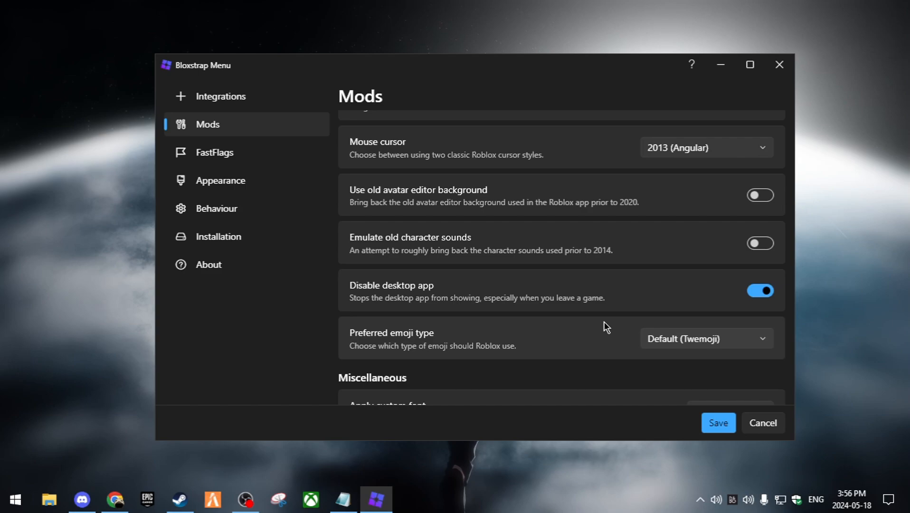
{"action": "mouse_move", "coordinate": [707, 306]}
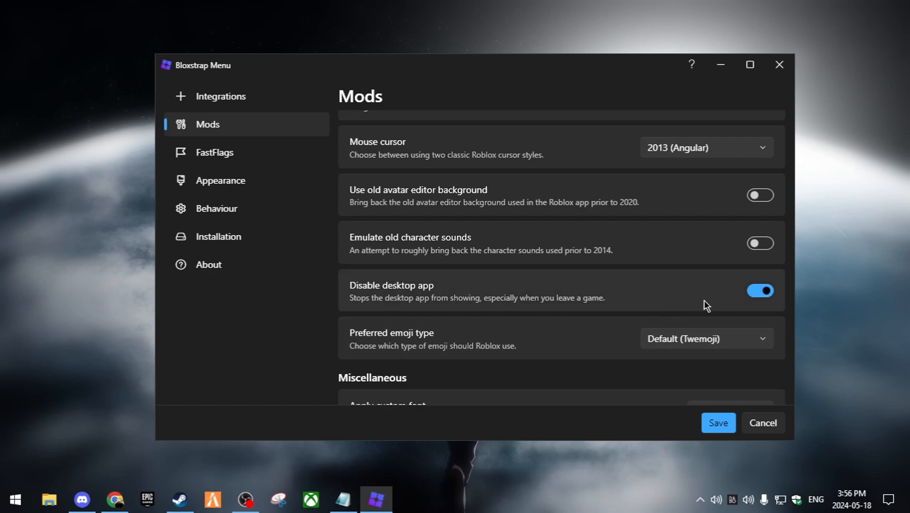
{"action": "mouse_move", "coordinate": [731, 299]}
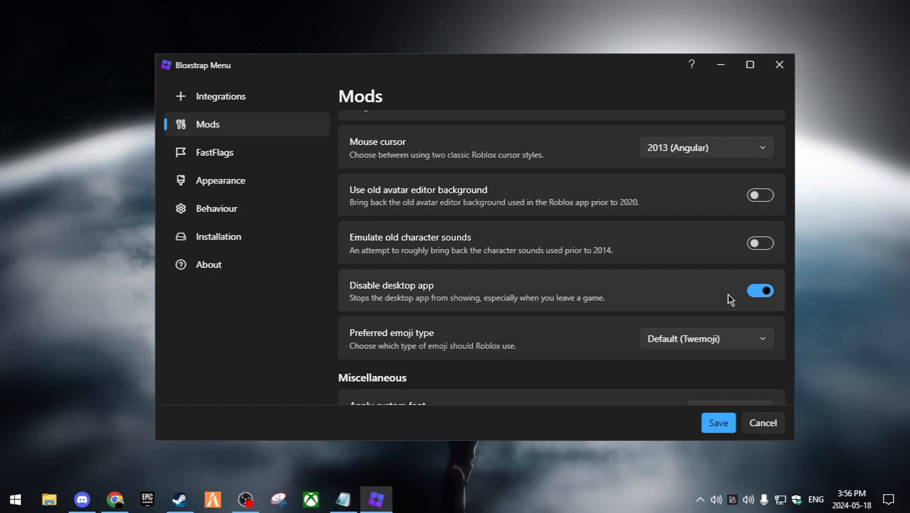
{"action": "mouse_move", "coordinate": [777, 289]}
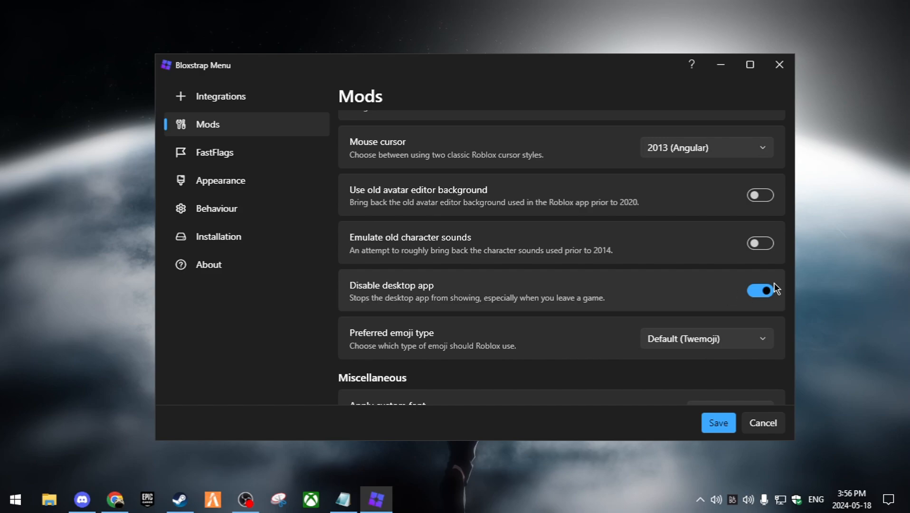
{"action": "scroll", "scroll_direction": "down", "scroll_amount": 3}
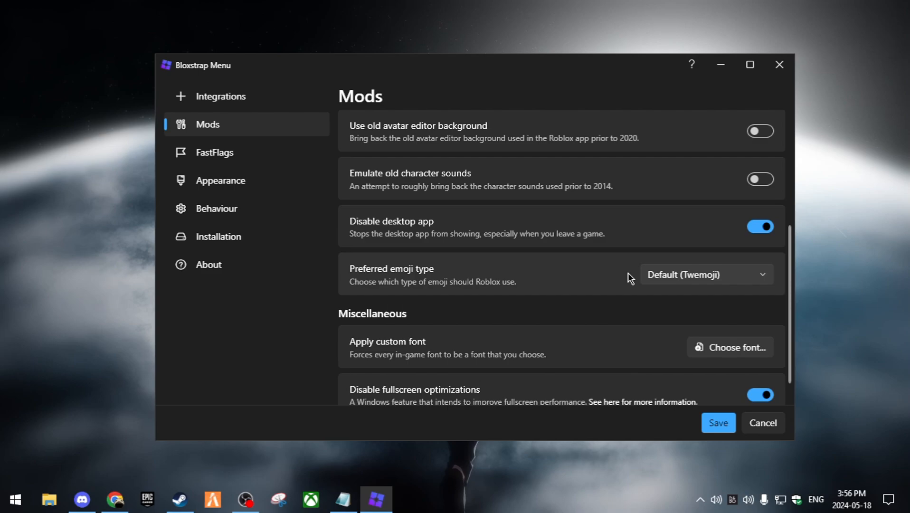
{"action": "scroll", "scroll_direction": "down", "scroll_amount": 3}
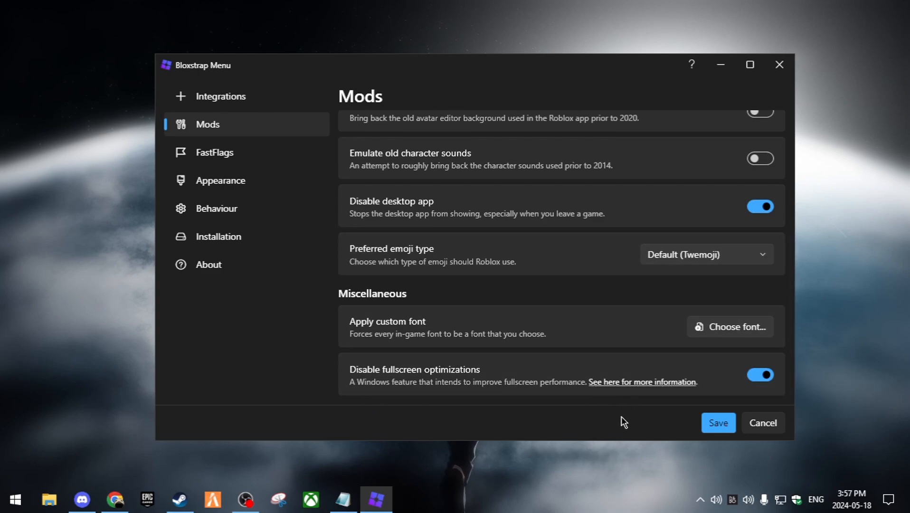
{"action": "mouse_move", "coordinate": [540, 411]}
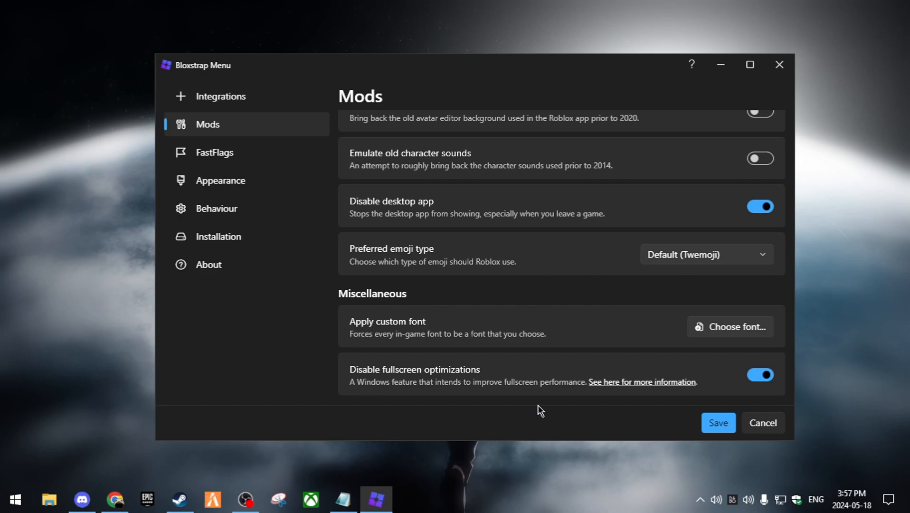
{"action": "mouse_move", "coordinate": [538, 398]}
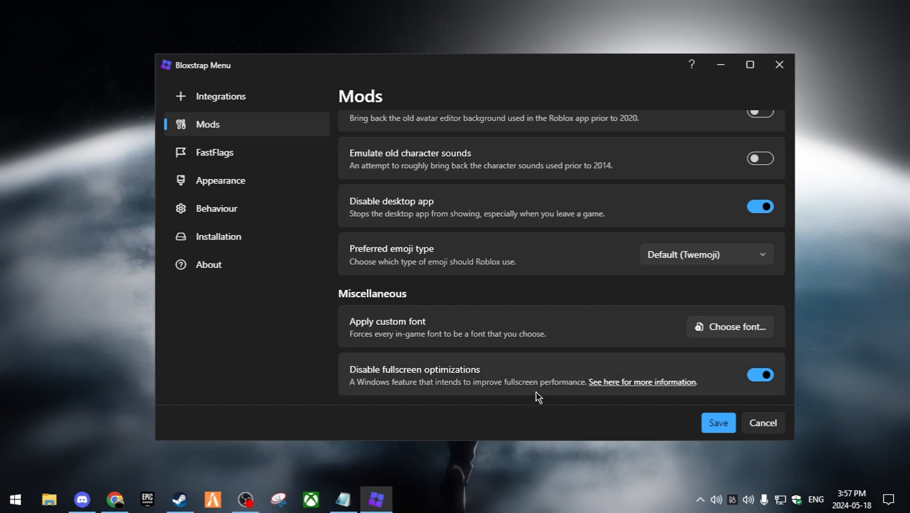
{"action": "mouse_move", "coordinate": [506, 336]}
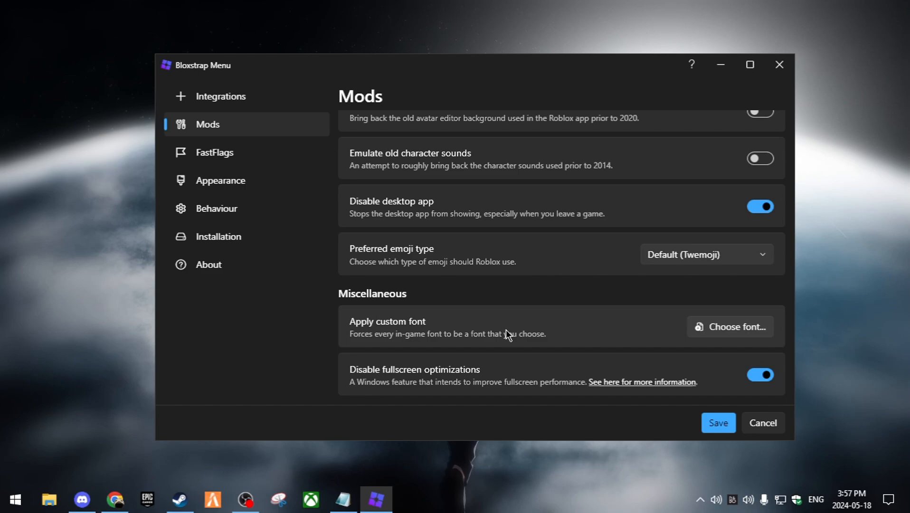
Step: Review the FastFlag presets: framerate limit 9999, Voxel (Phase 1) lighting, Version 1 (2015) escape menu
{"action": "left_click", "coordinate": [214, 153]}
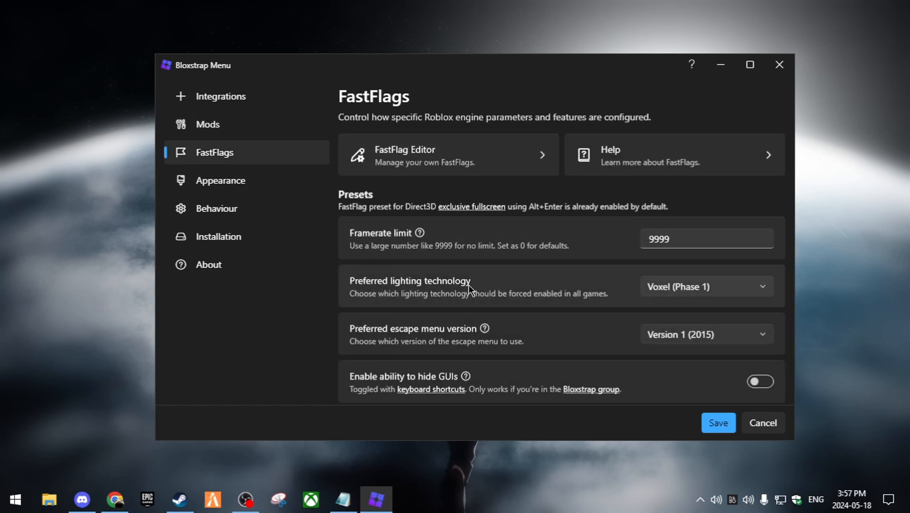
{"action": "mouse_move", "coordinate": [501, 185]}
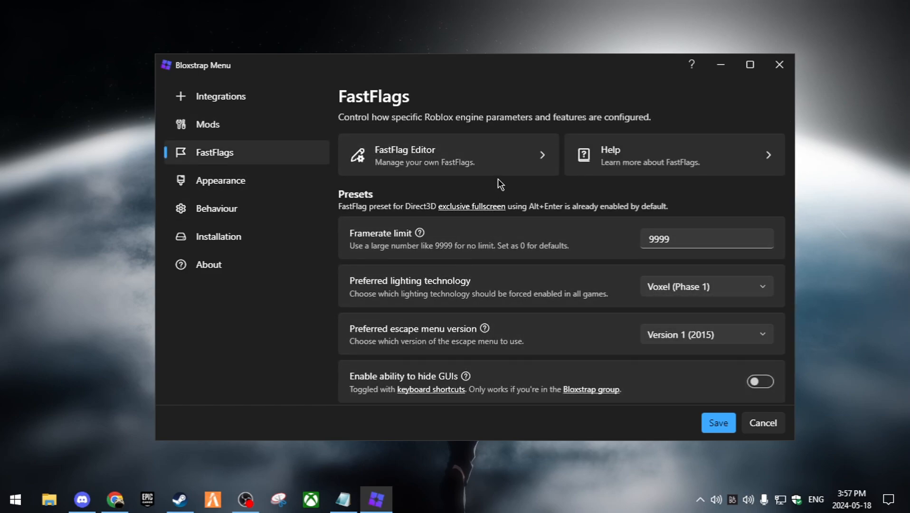
{"action": "scroll", "scroll_direction": "down", "scroll_amount": 3}
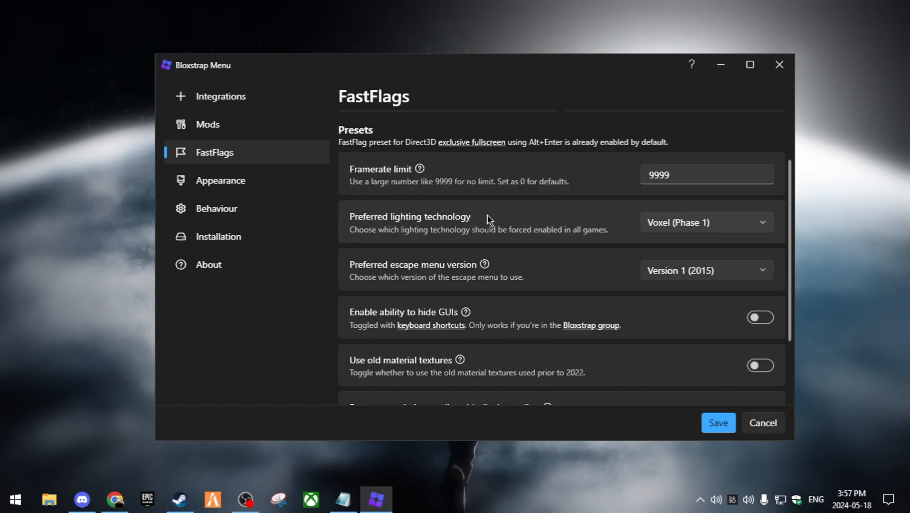
{"action": "mouse_move", "coordinate": [359, 183]}
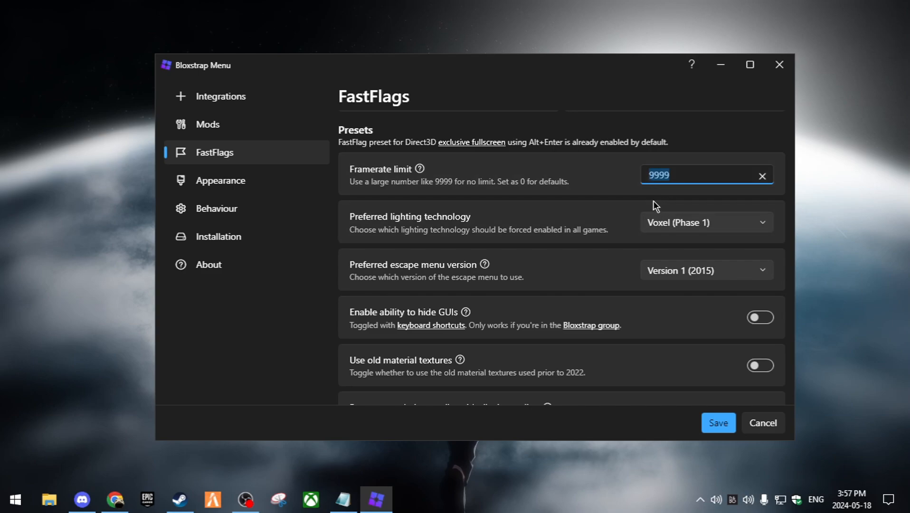
{"action": "mouse_move", "coordinate": [501, 285]}
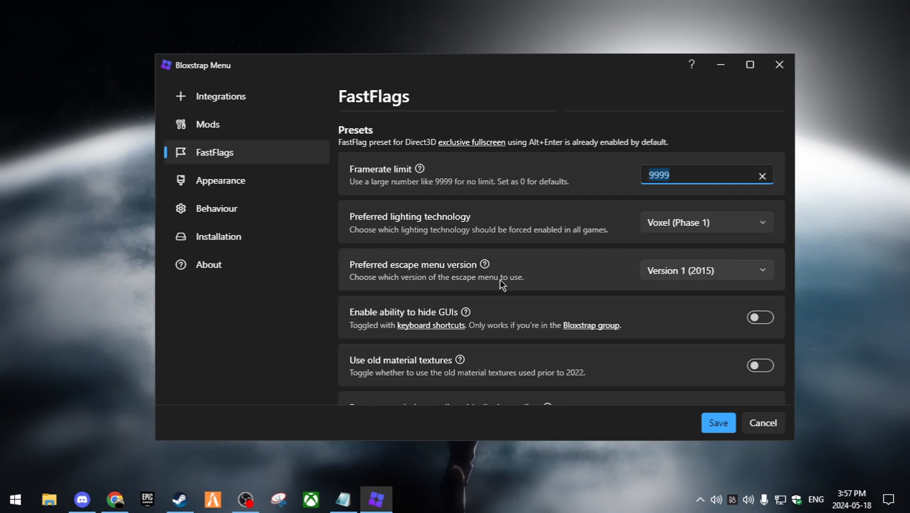
{"action": "mouse_move", "coordinate": [433, 209]}
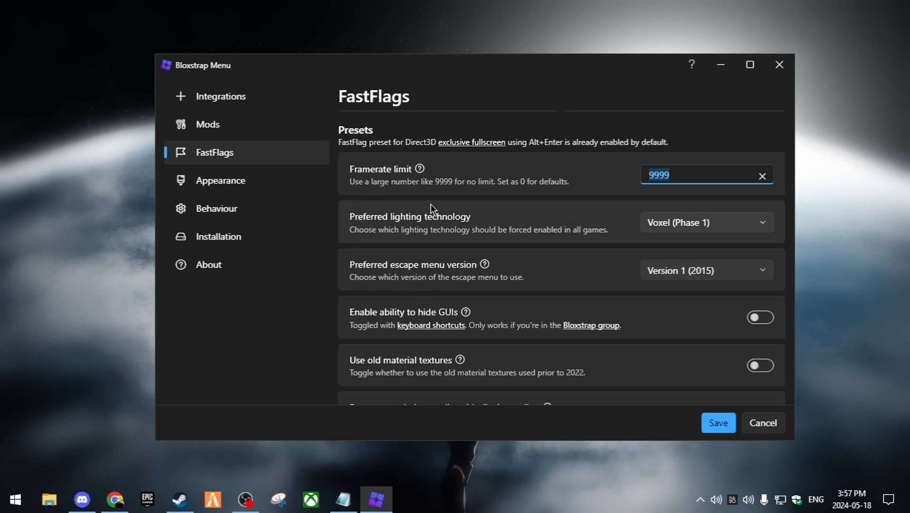
{"action": "left_click", "coordinate": [706, 222]}
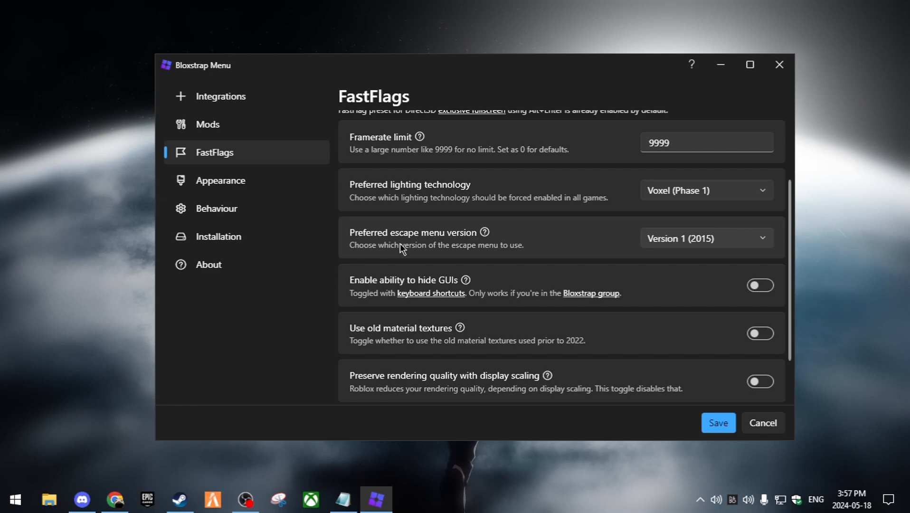
{"action": "scroll", "scroll_direction": "down", "scroll_amount": 3}
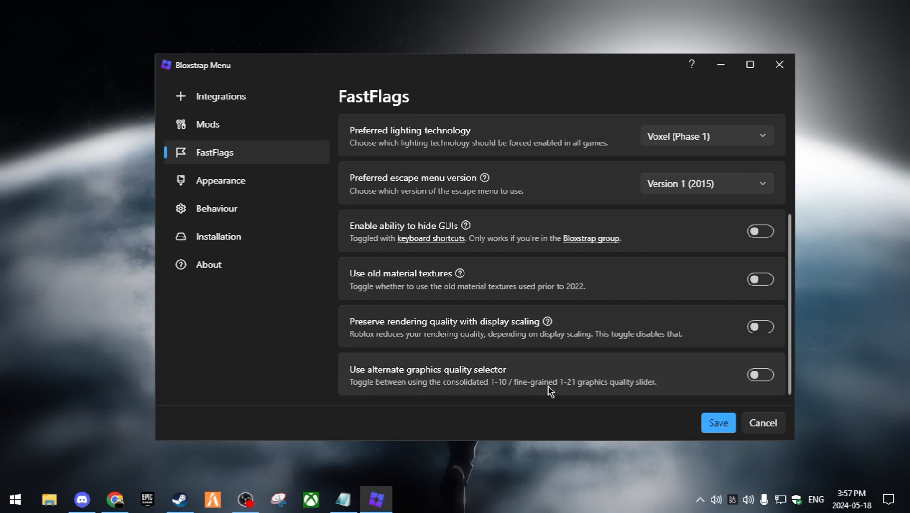
{"action": "mouse_move", "coordinate": [493, 360]}
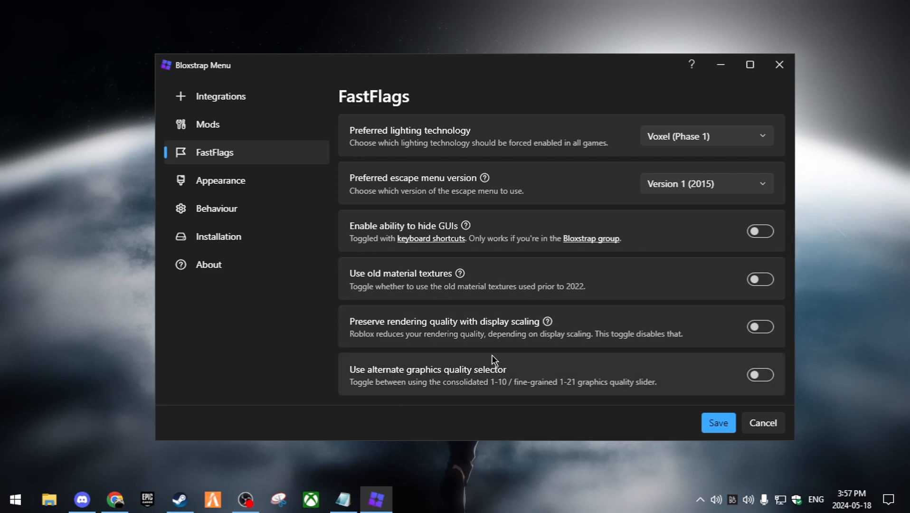
{"action": "mouse_move", "coordinate": [590, 351]}
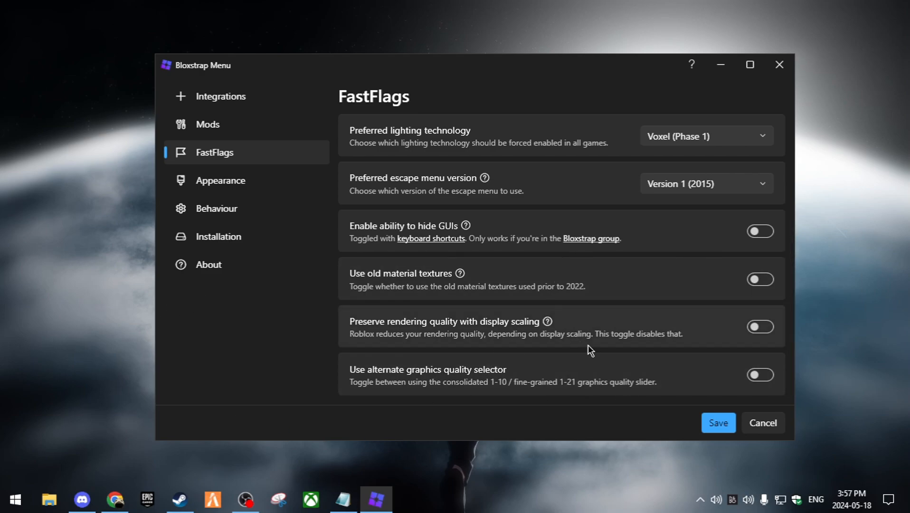
{"action": "mouse_move", "coordinate": [481, 377]}
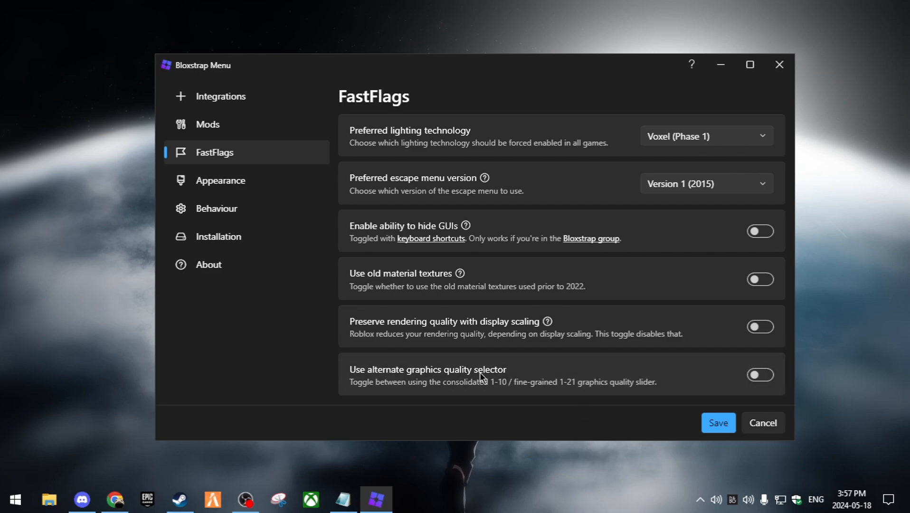
{"action": "mouse_move", "coordinate": [579, 269]}
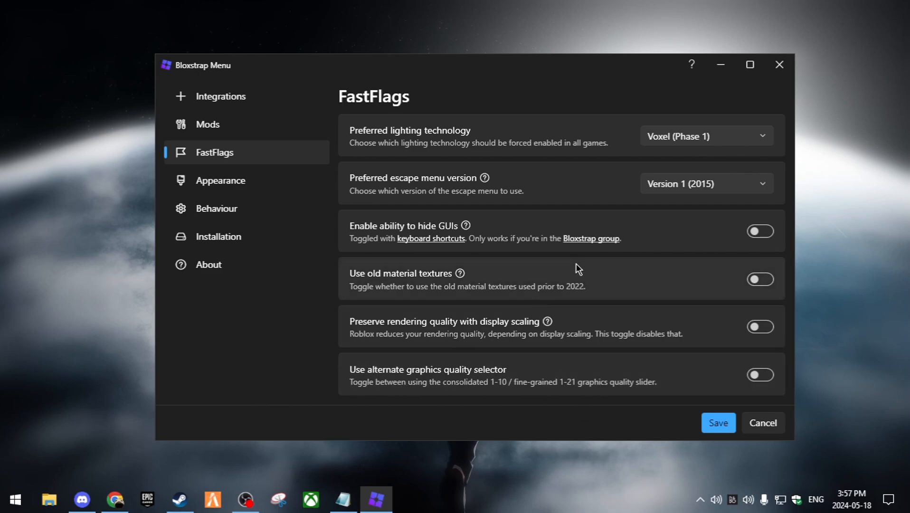
{"action": "scroll", "scroll_direction": "up", "scroll_amount": 3}
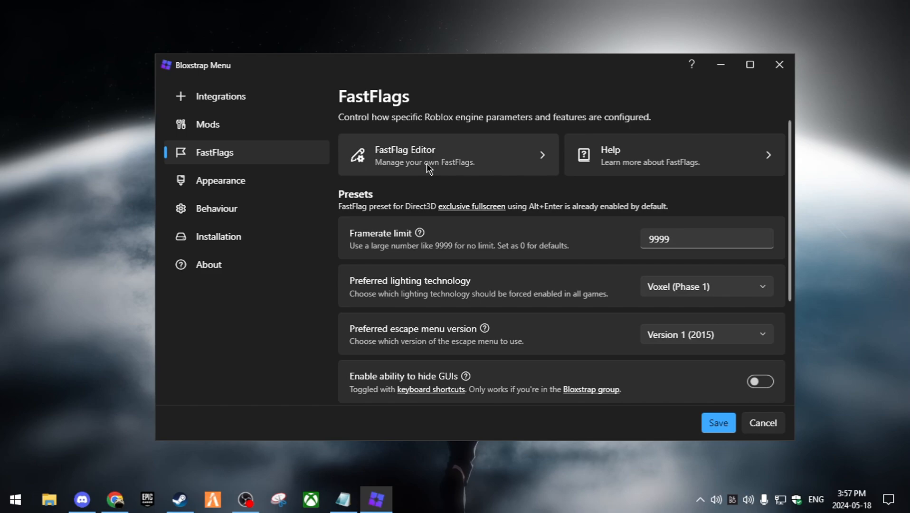
{"action": "mouse_move", "coordinate": [503, 166]}
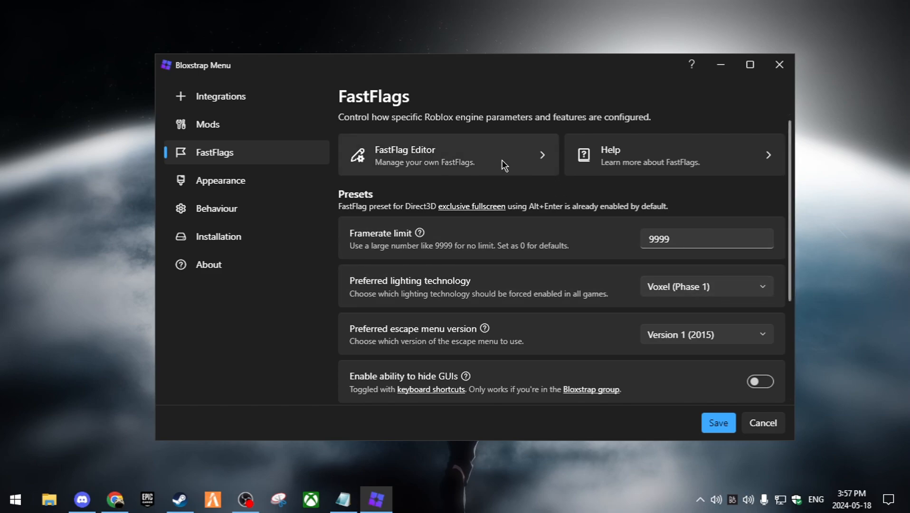
Step: Bring up the FastFlag Editor and select all of the custom FastFlag JSON in Notepad
{"action": "left_click", "coordinate": [447, 154]}
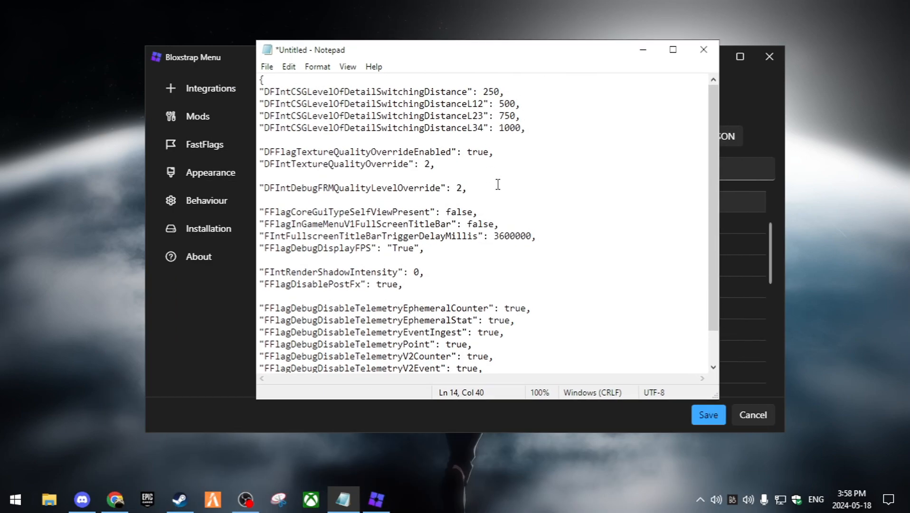
{"action": "left_click", "coordinate": [531, 210]}
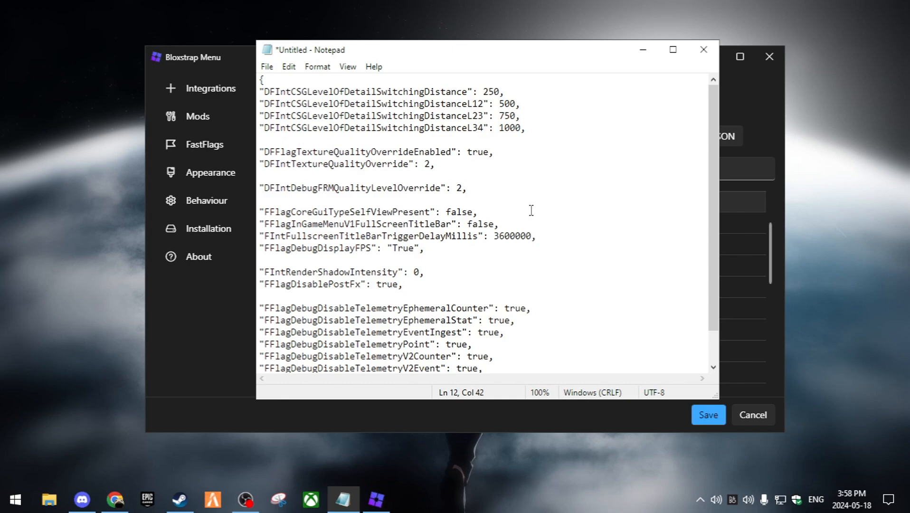
{"action": "key", "text": "ctrl+a"}
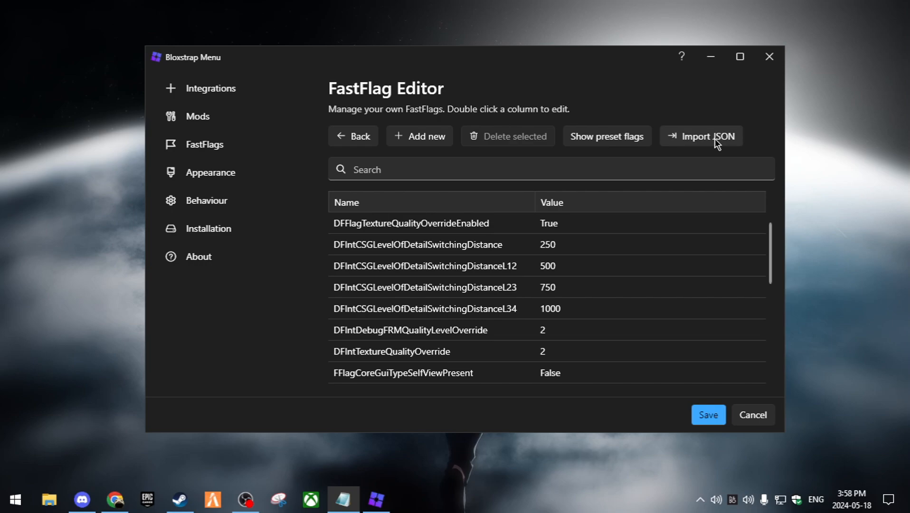
{"action": "left_click", "coordinate": [701, 136]}
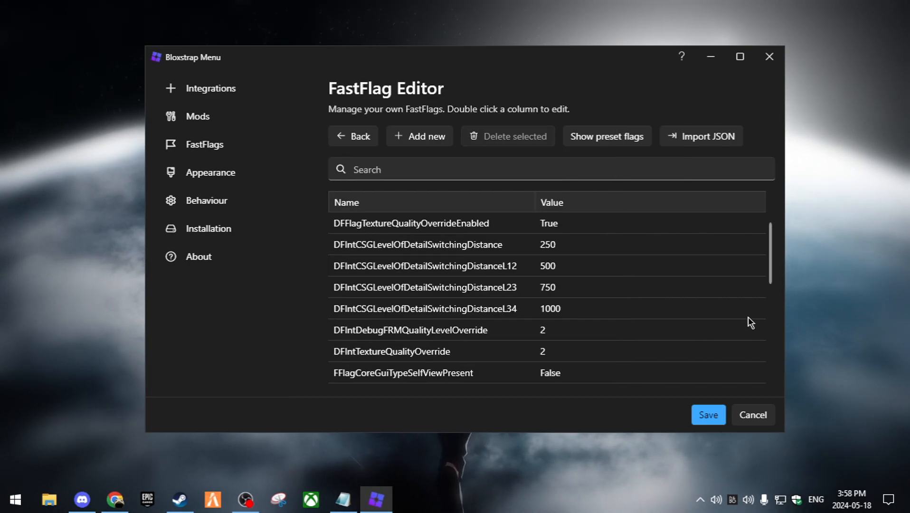
{"action": "scroll", "scroll_direction": "down", "scroll_amount": 3}
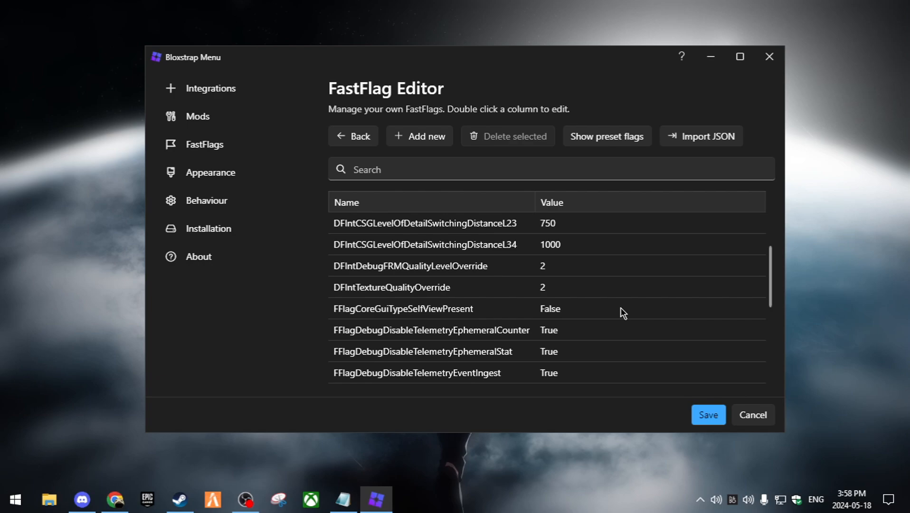
{"action": "scroll", "scroll_direction": "down", "scroll_amount": 3}
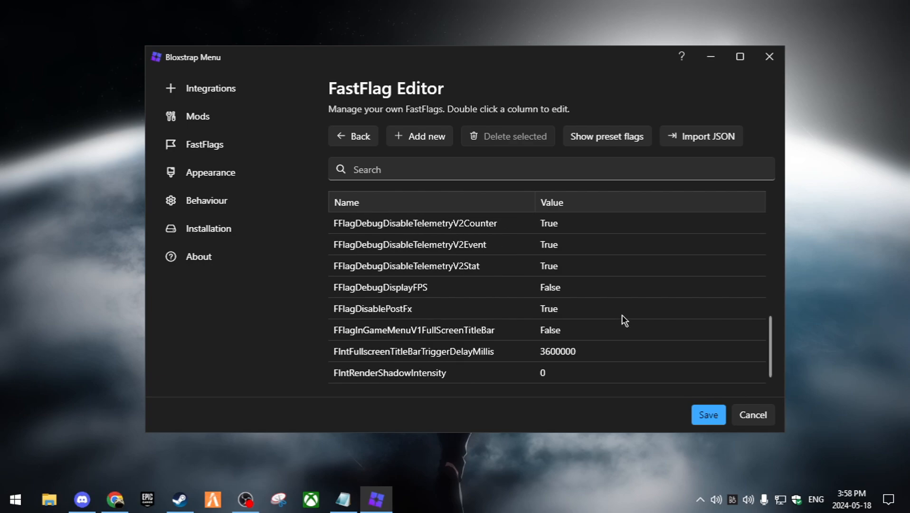
{"action": "mouse_move", "coordinate": [558, 293]}
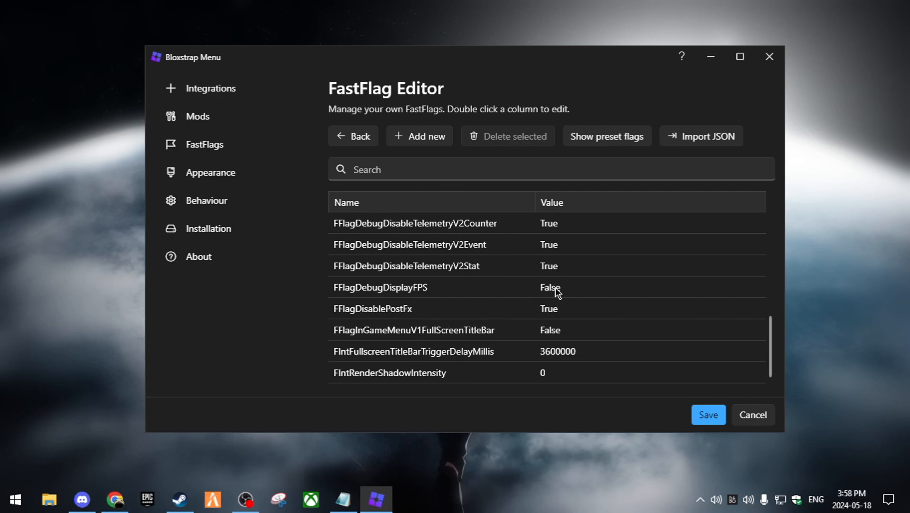
Step: Select the FFlagDebugDisplayFPS row in the FastFlag Editor list
{"action": "left_click", "coordinate": [380, 287]}
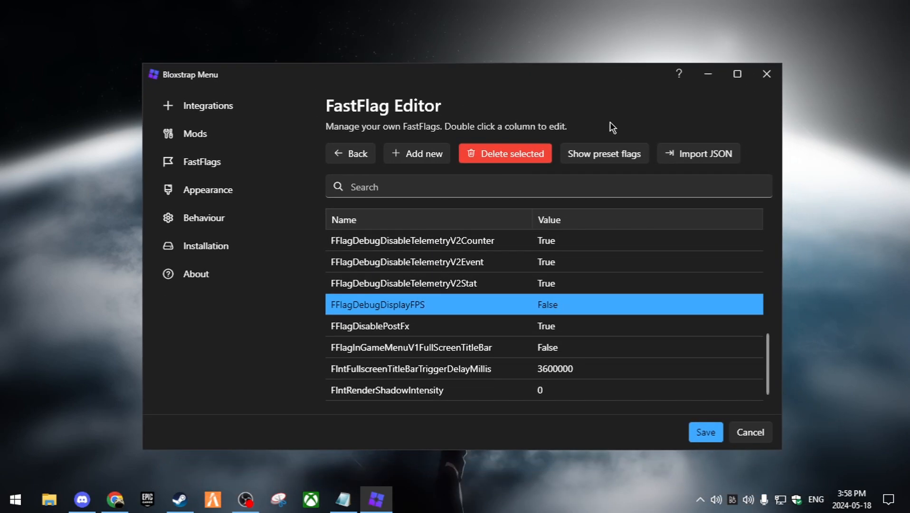
{"action": "mouse_move", "coordinate": [142, 46]}
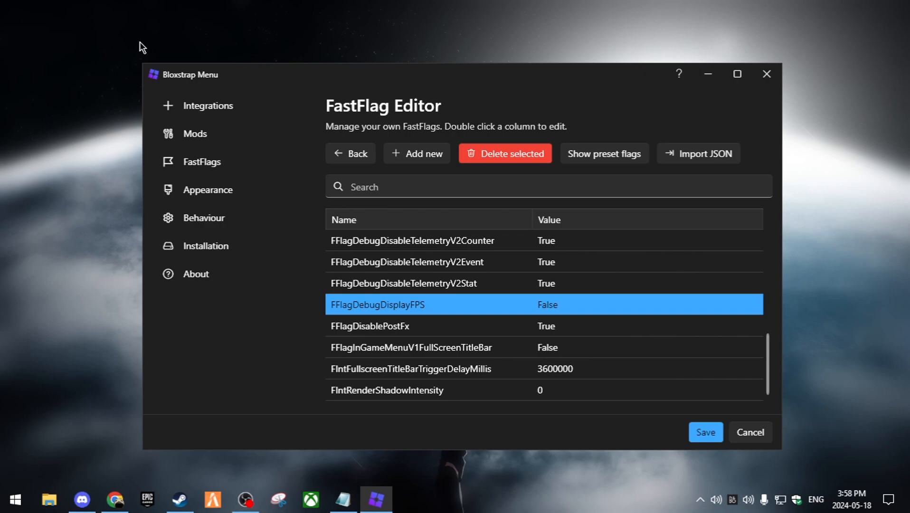
{"action": "mouse_move", "coordinate": [687, 327]}
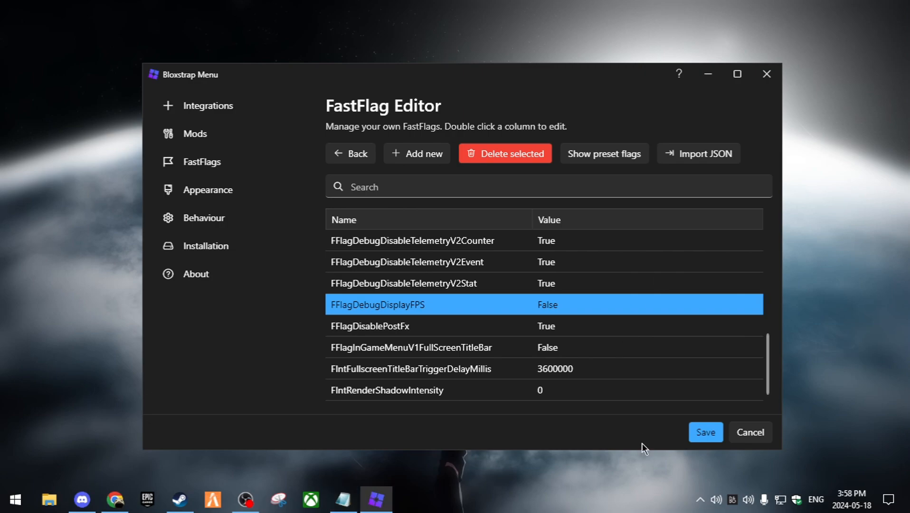
{"action": "mouse_move", "coordinate": [673, 451]}
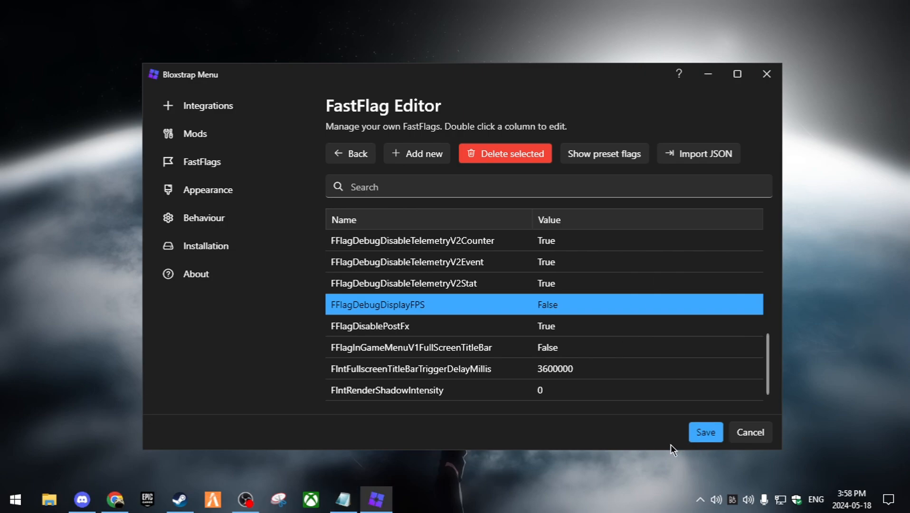